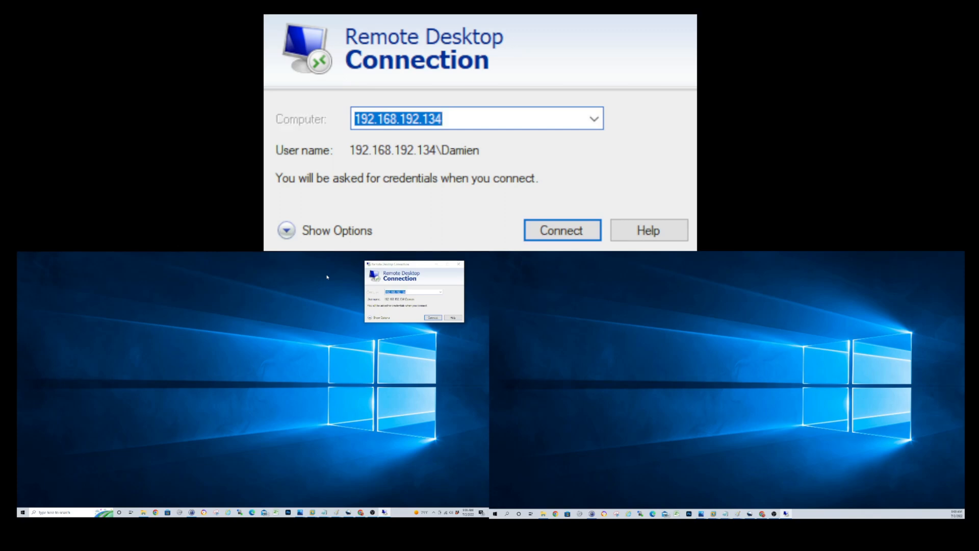
- Connect to the remote computer with the account password, then disconnect the session
click(560, 230)
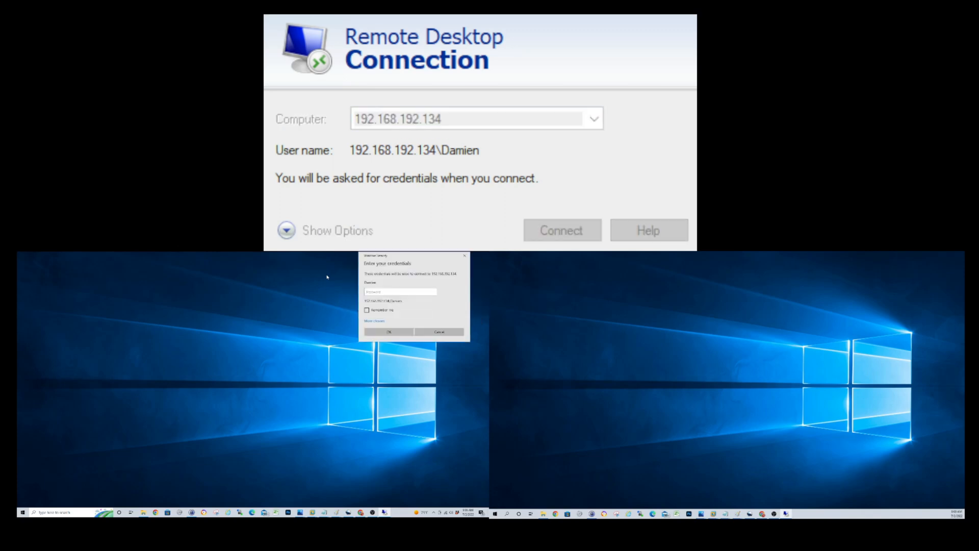
text(password)
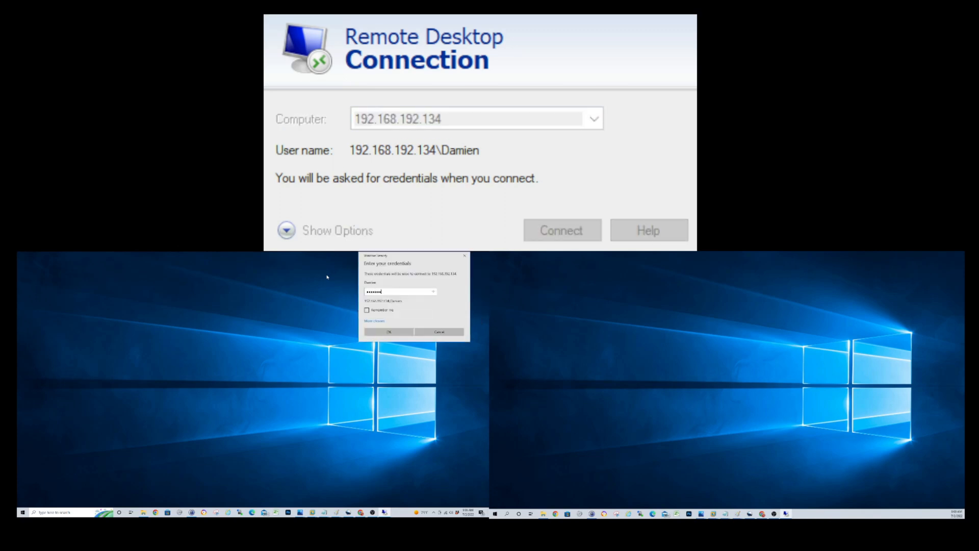
click(388, 331)
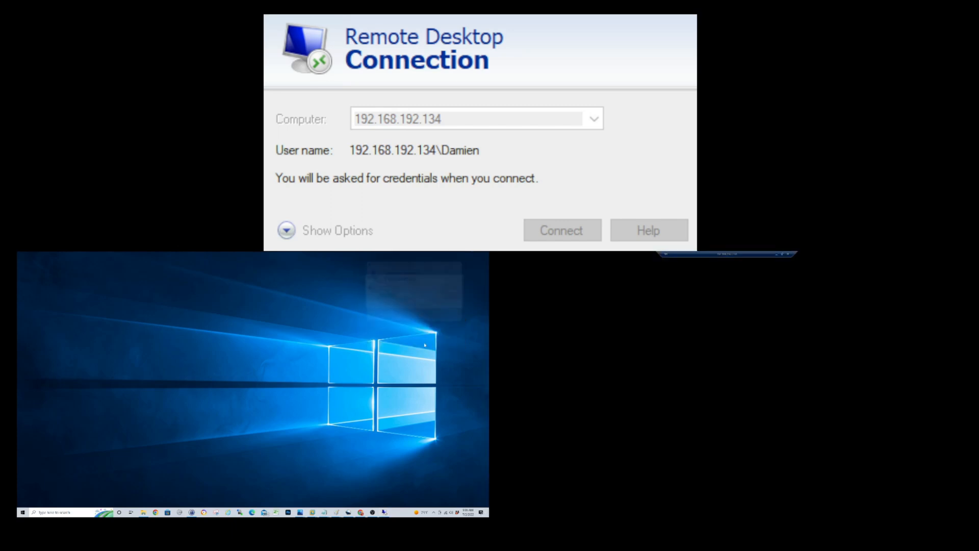
click(560, 230)
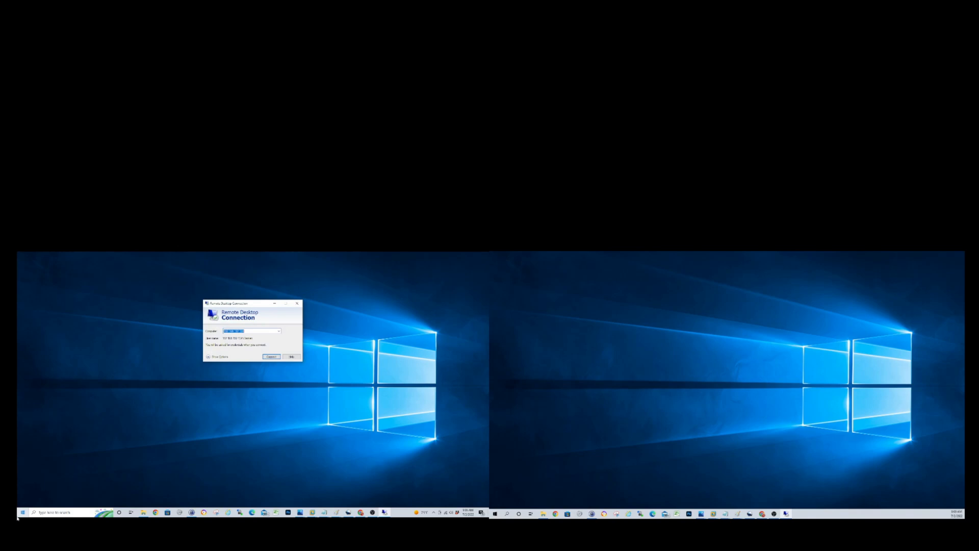
- Back out of the trust warning, enable 'Use all my monitors', and reconnect
click(270, 356)
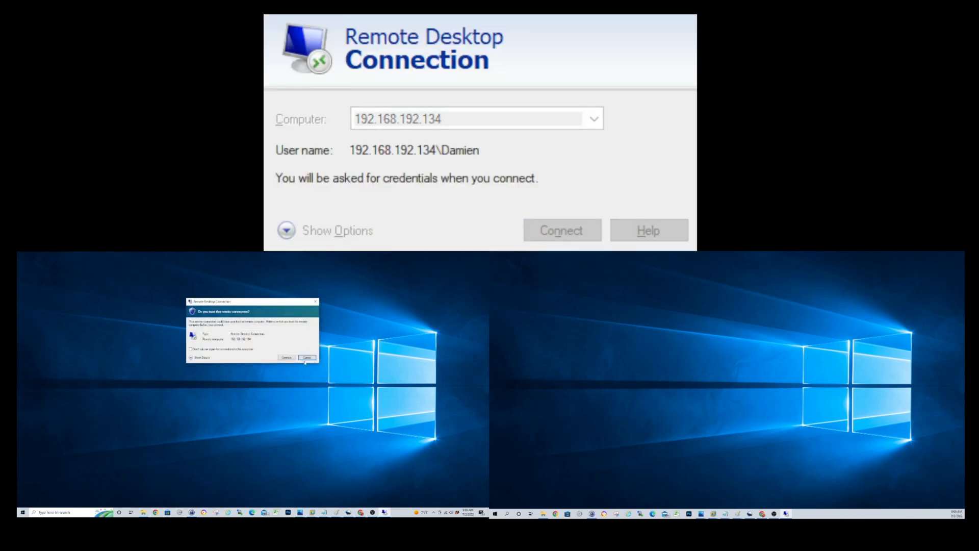
click(286, 356)
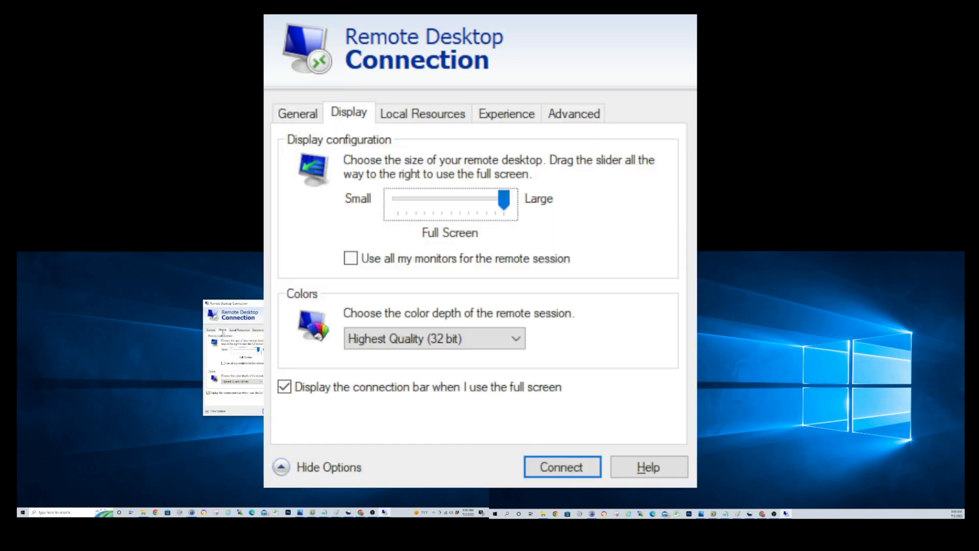
click(351, 258)
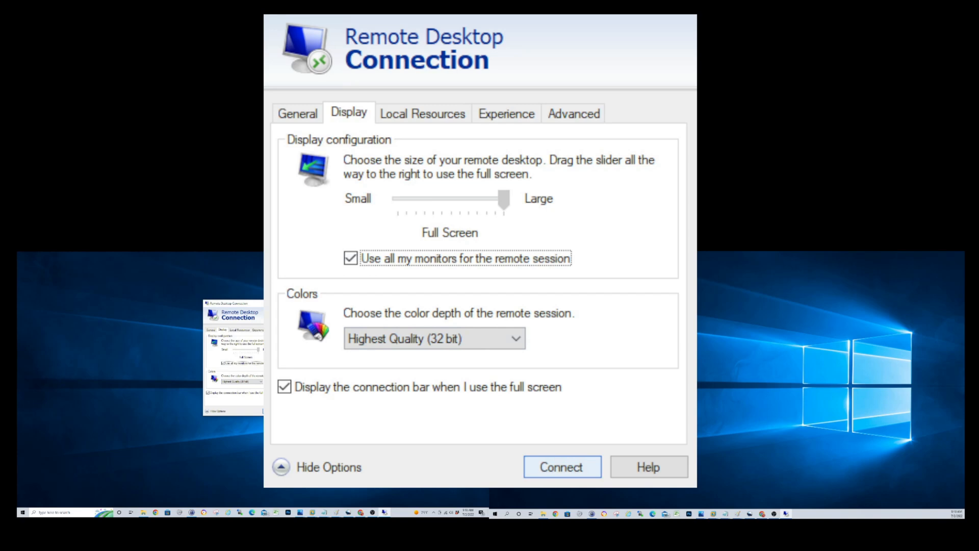
click(559, 466)
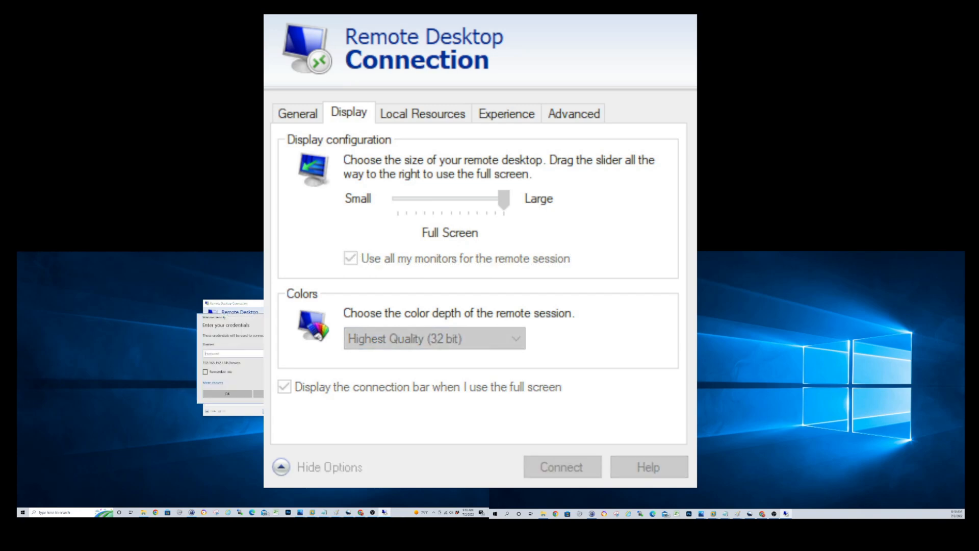
- Enter the account password in the Windows Security credentials prompt
text(password)
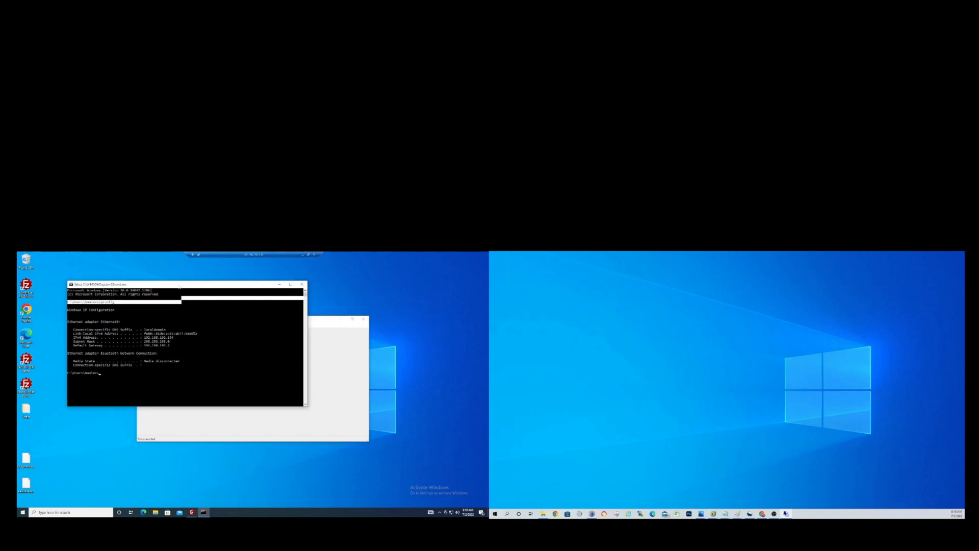
- Drag the remote Command Prompt window to a new spot on the left monitor
drag(181, 285, 136, 311)
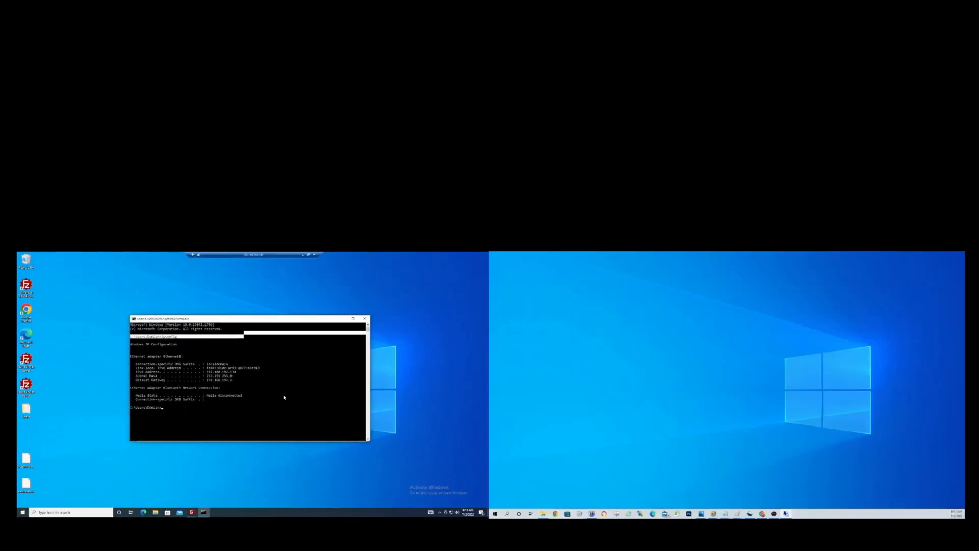
mouse_move(282, 484)
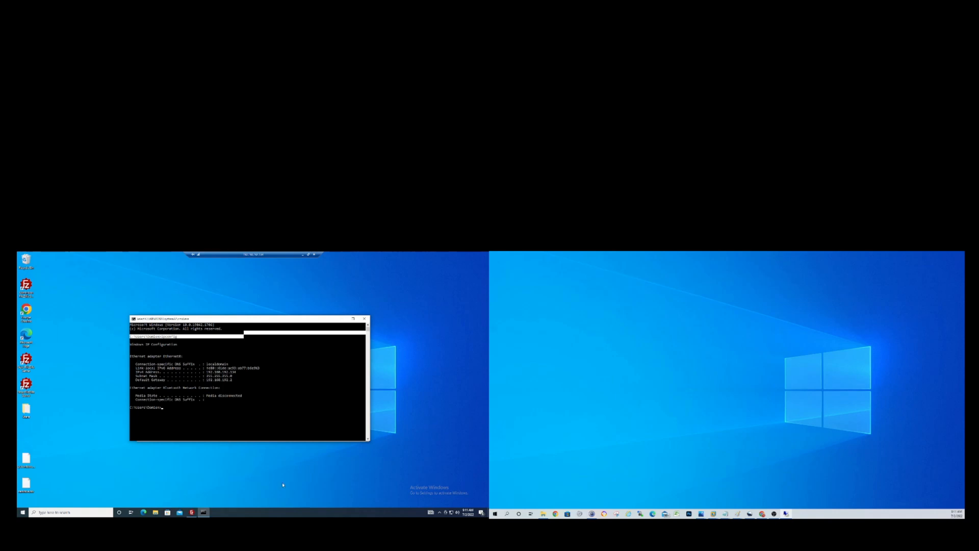